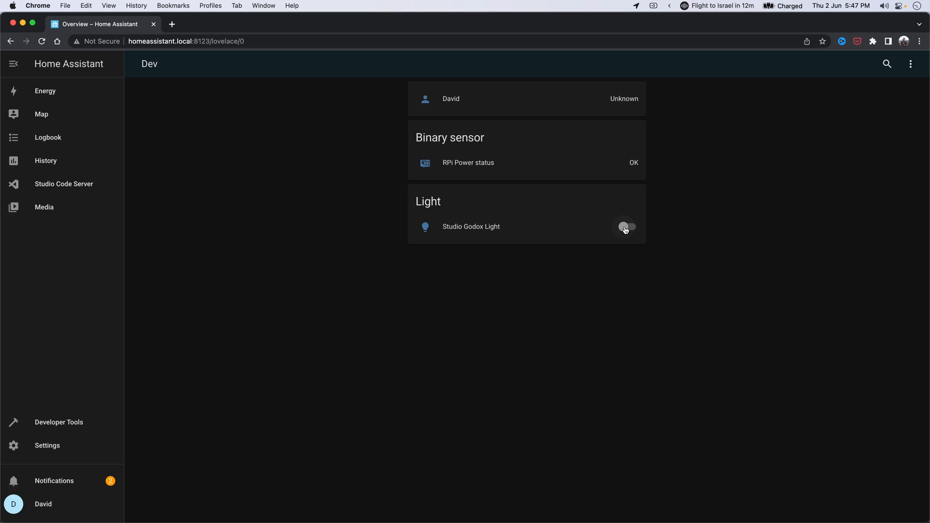
Switch on the Studio Godox Light from the dashboard's Light card.
click(628, 227)
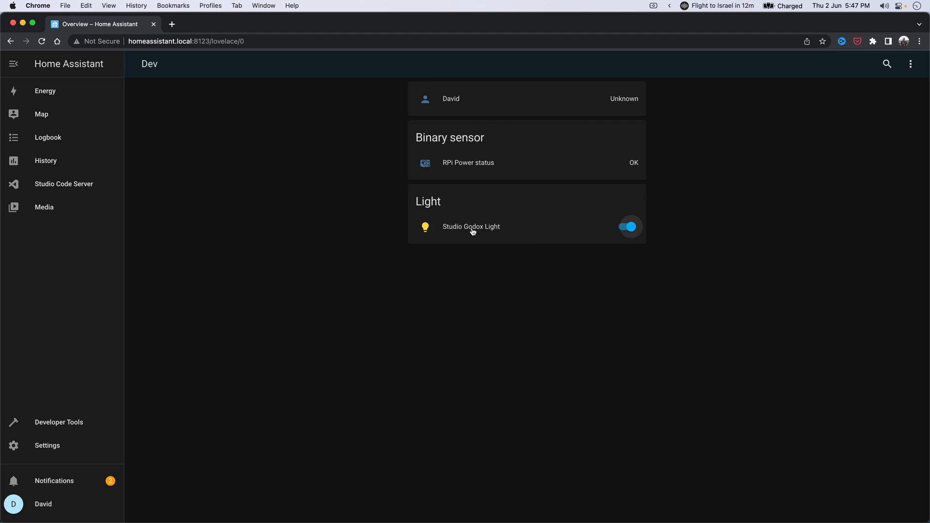